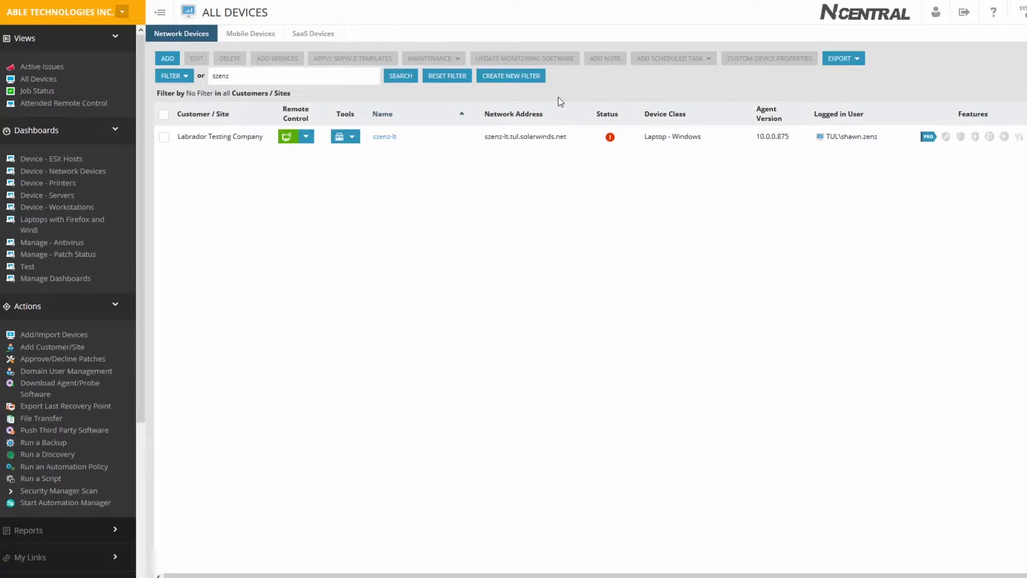
mouse_move(143, 410)
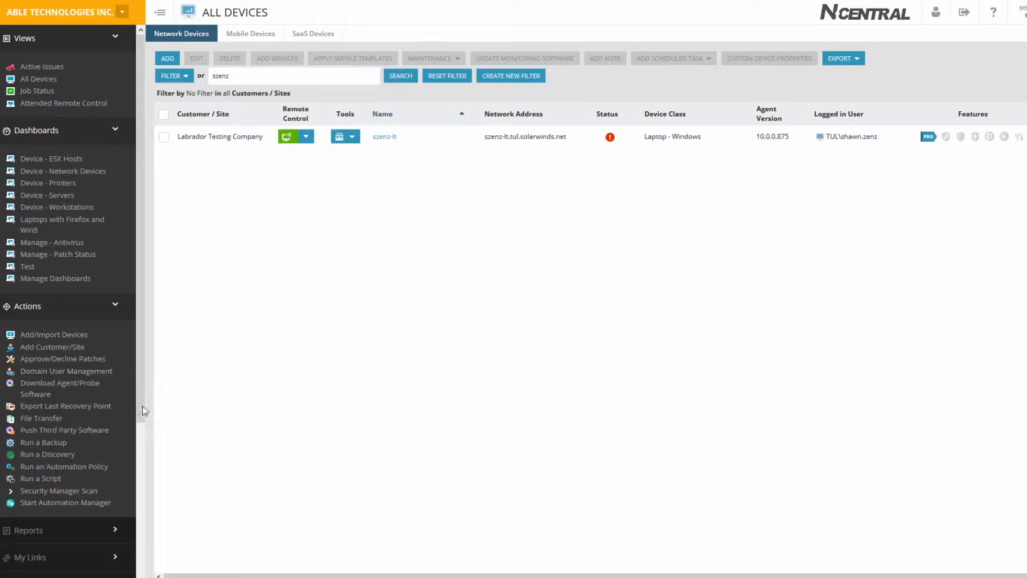
- Start Automation Manager from the N-central Actions sidebar
click(65, 502)
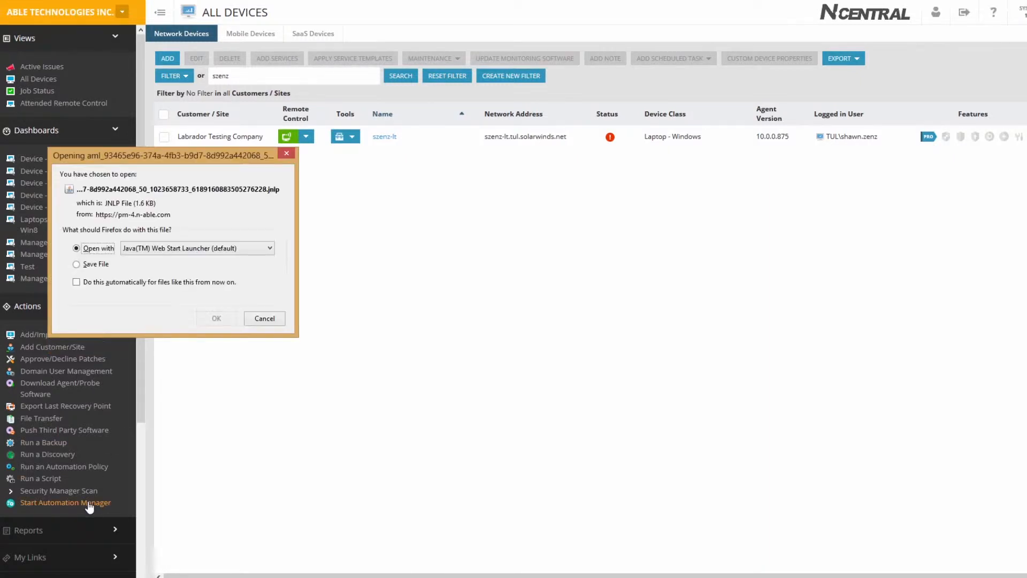
- Confirm opening the Automation Manager launcher file with Java Web Start
click(216, 319)
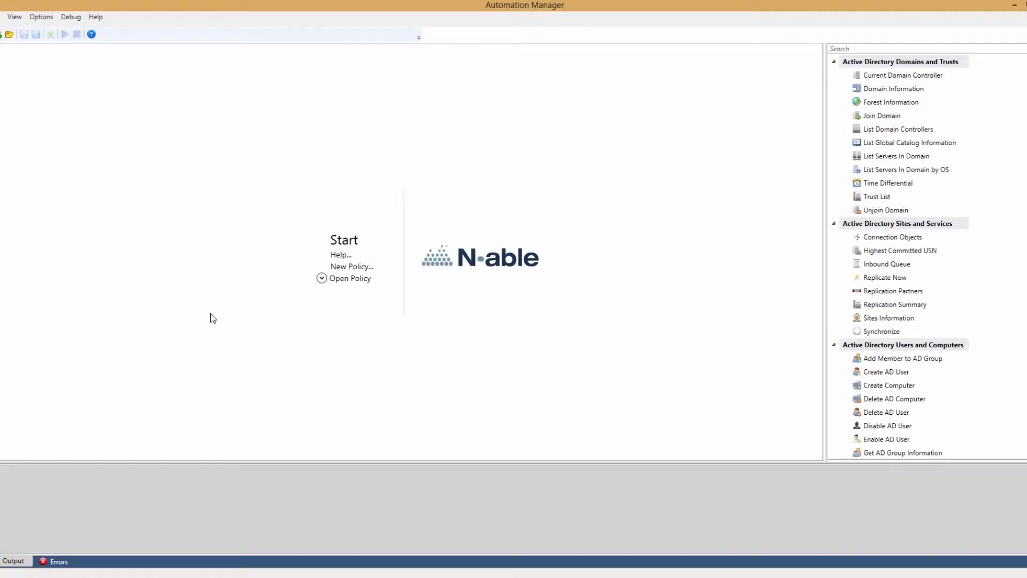
mouse_move(223, 304)
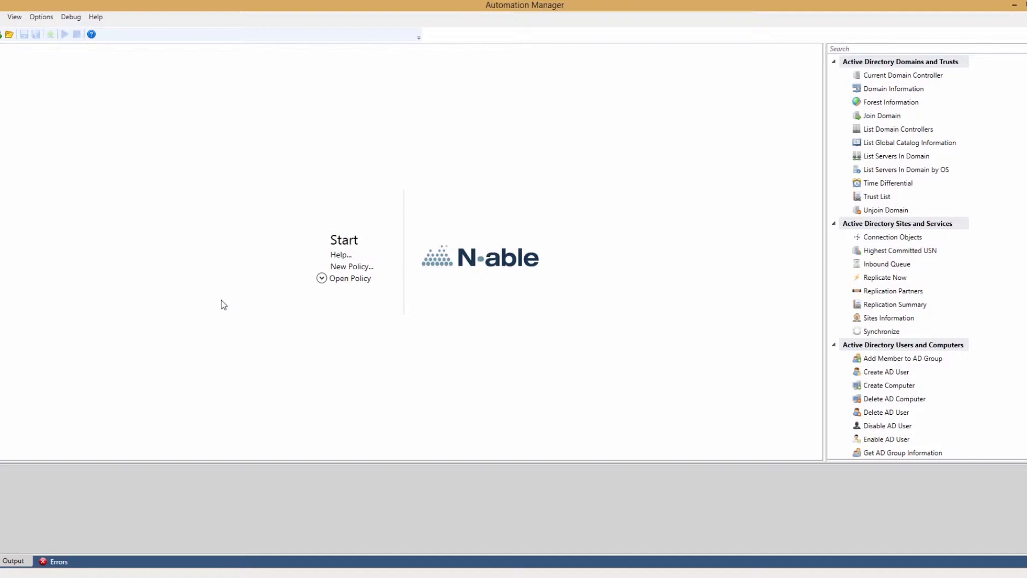
mouse_move(224, 302)
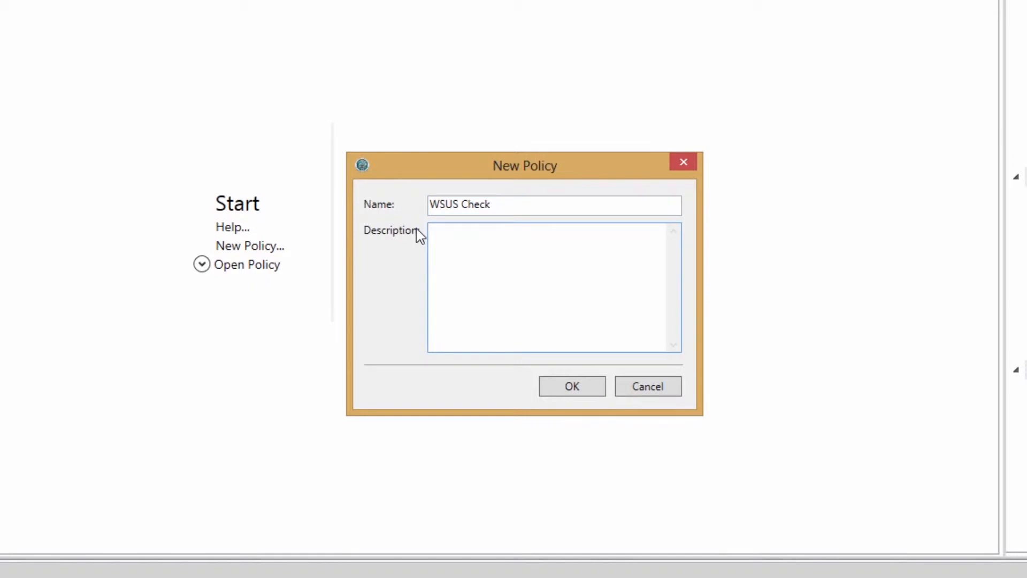
- Create the policy with description 'WSUS Check' and search objects for 'get reg'
text(WSUS Check)
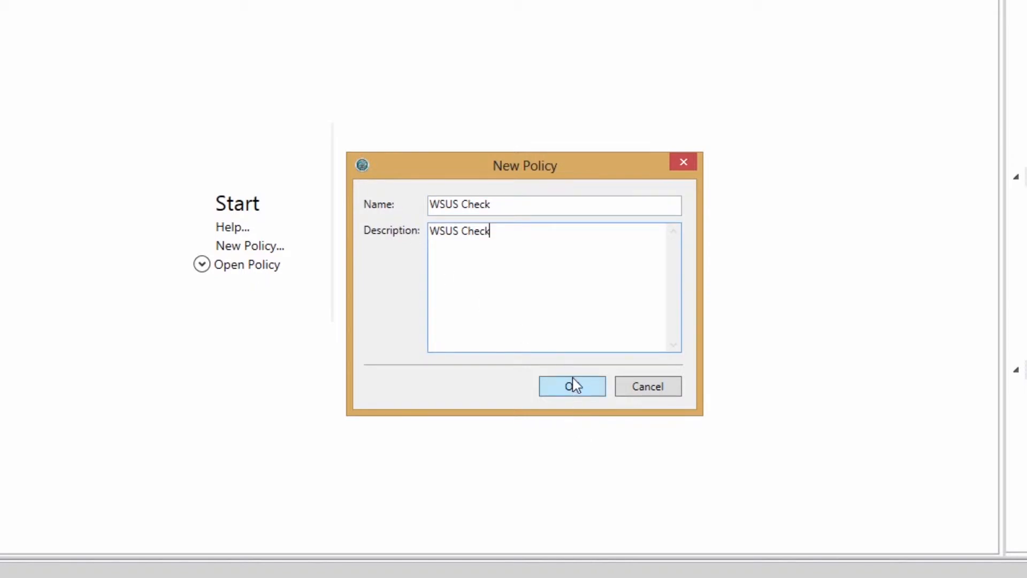
click(572, 386)
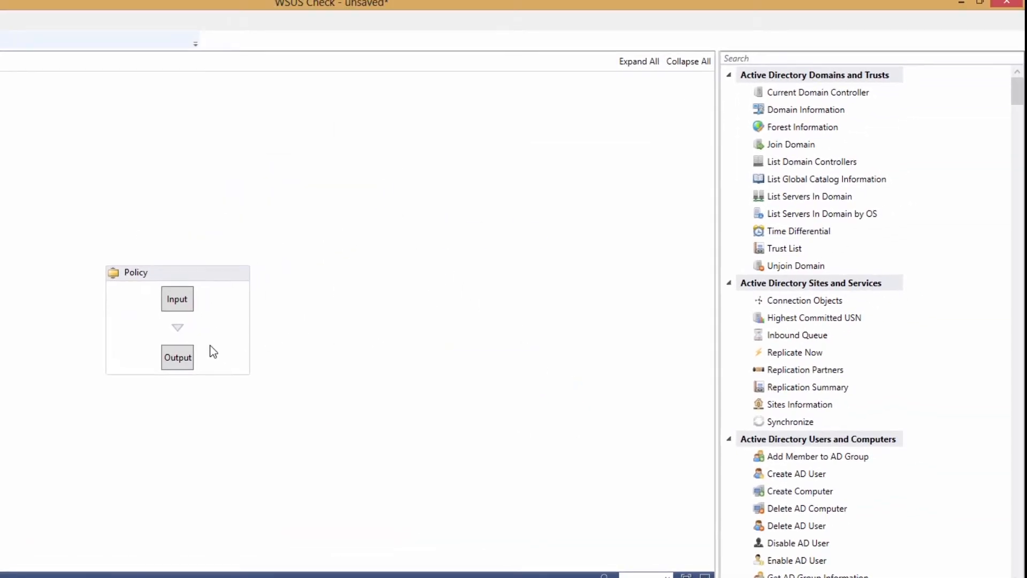
text(get reg)
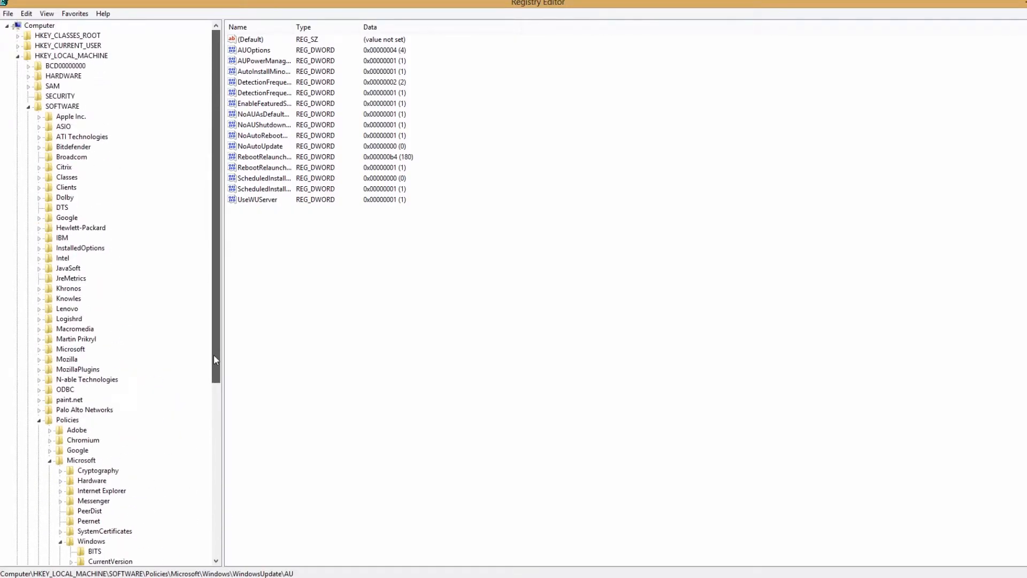
- Copy the key name of HKLM\SOFTWARE\Policies\Microsoft\Windows\WindowsUpdate\AU in Registry Editor
scroll(down, 3)
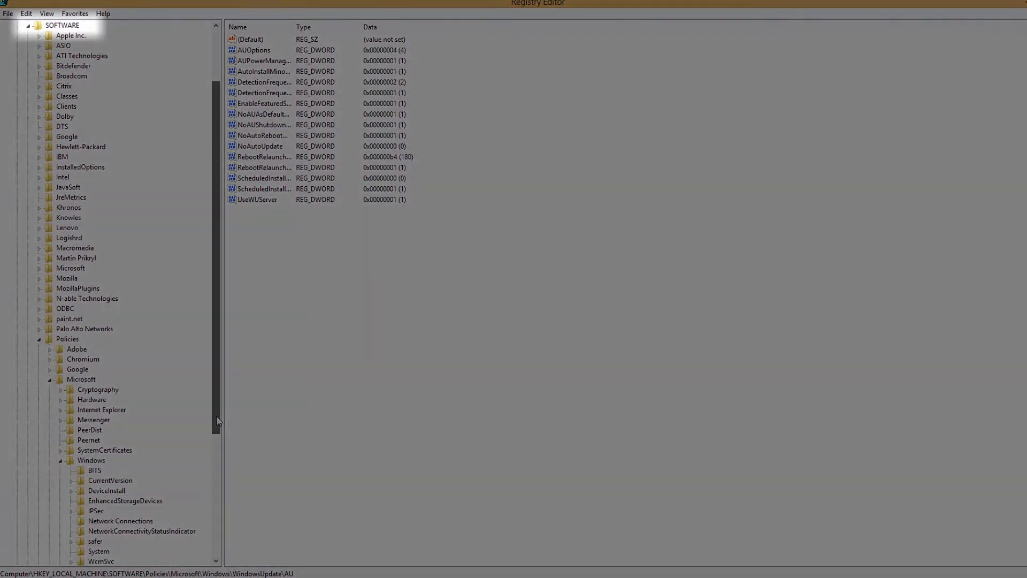
click(67, 338)
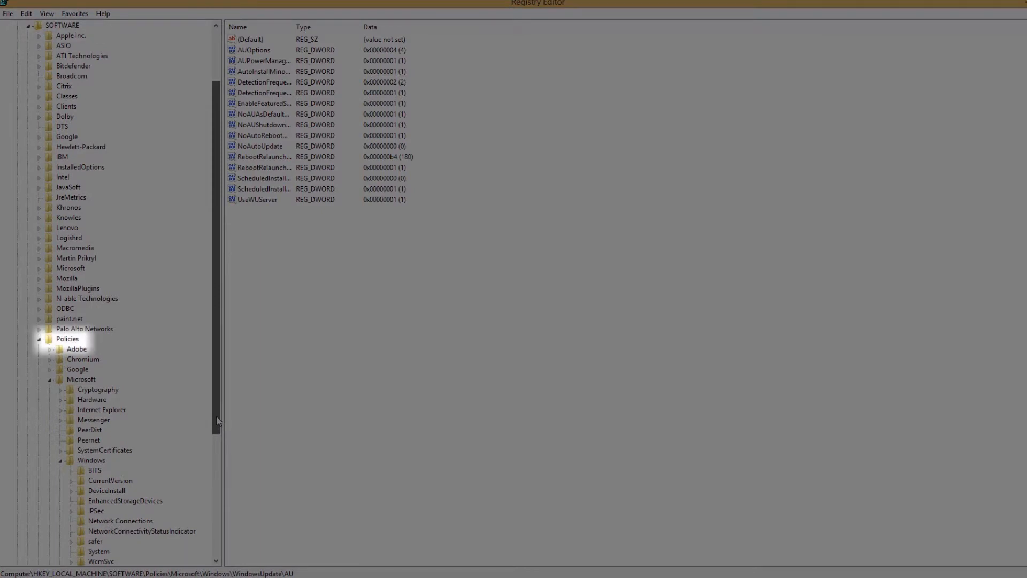
scroll(down, 3)
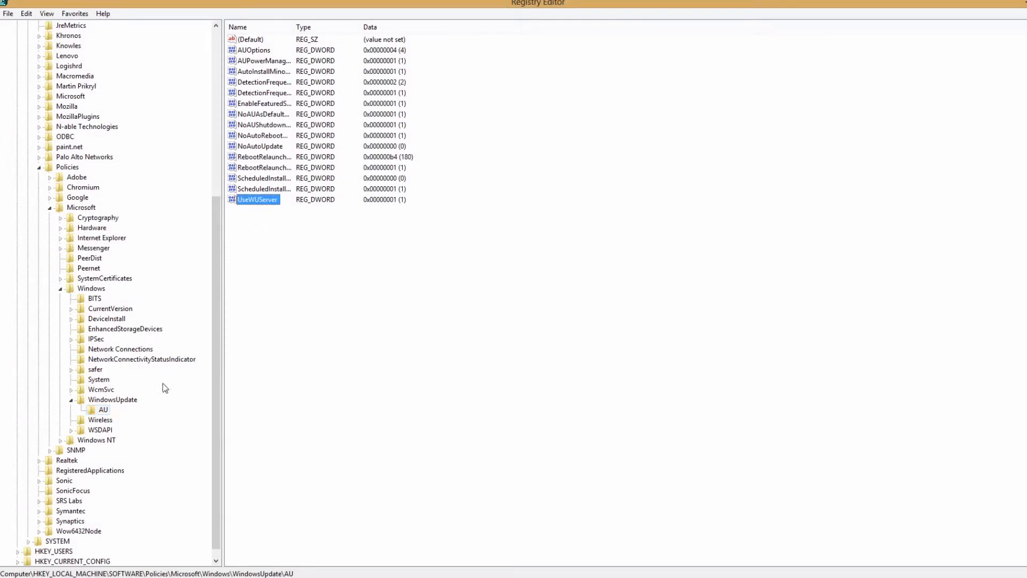
right_click(103, 409)
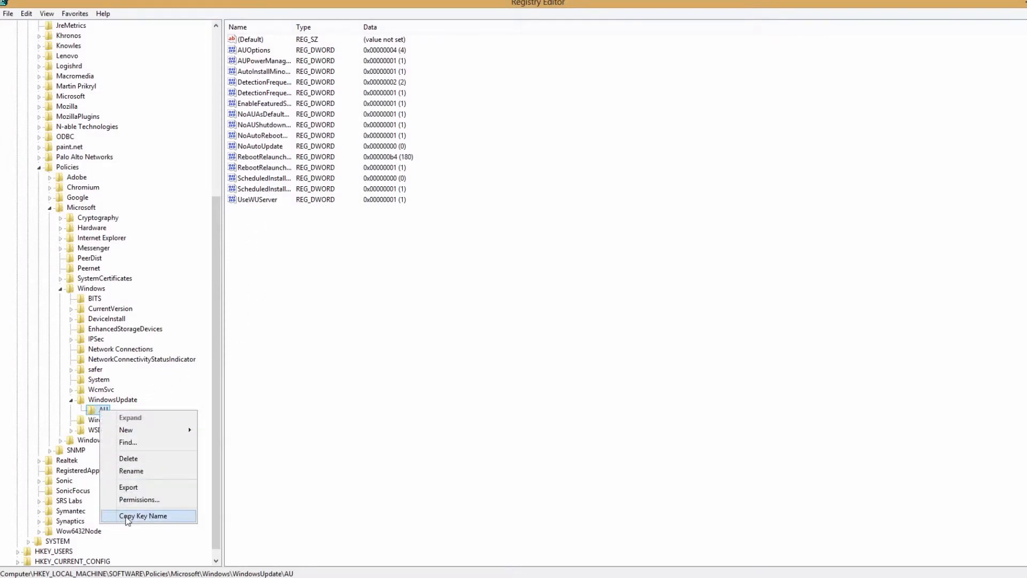
click(143, 516)
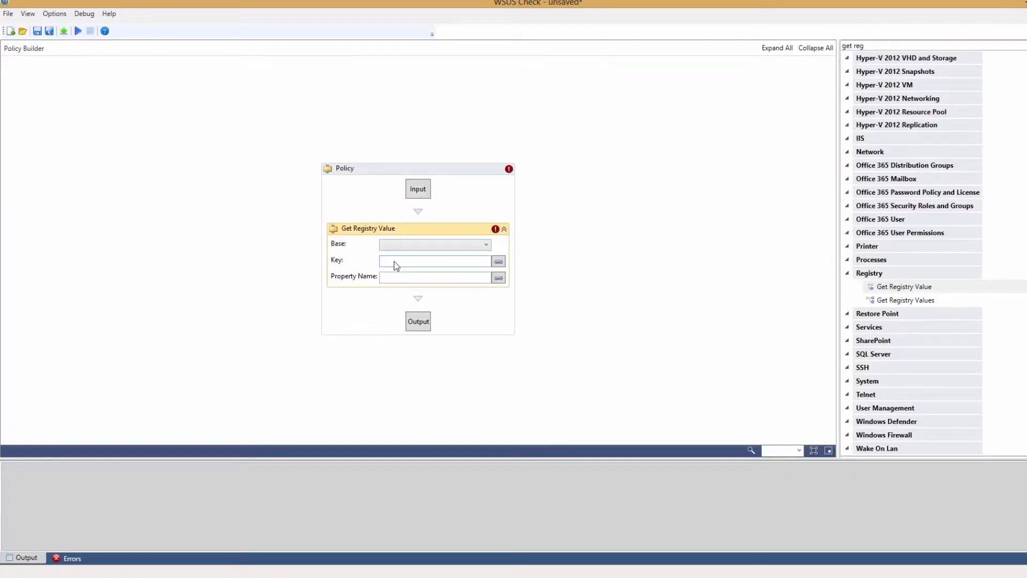
- Set Get Registry Value to base HKLM, key ...\WindowsUpdate\AU, property UseWUServer
text(HKEY_LOCAL_MACHINE\SOFTWARE\Policies\Microsoft\Windows\WindowsUpdate\AU)
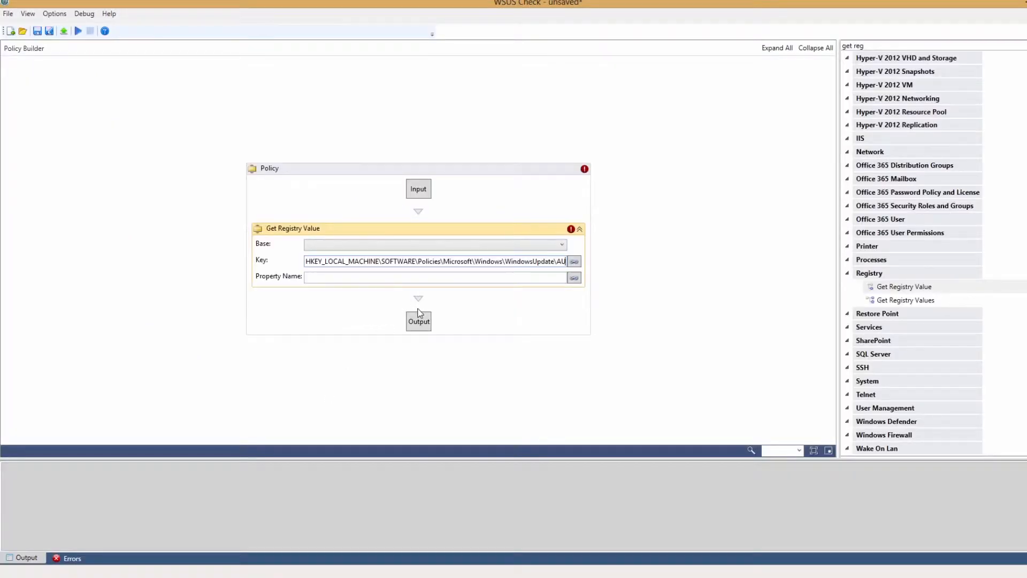
click(560, 244)
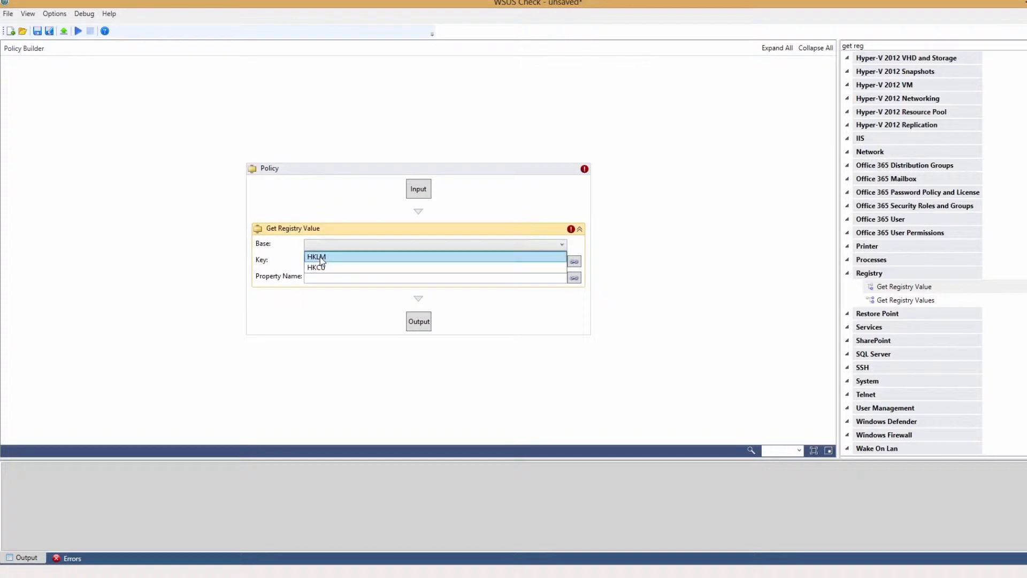
click(316, 256)
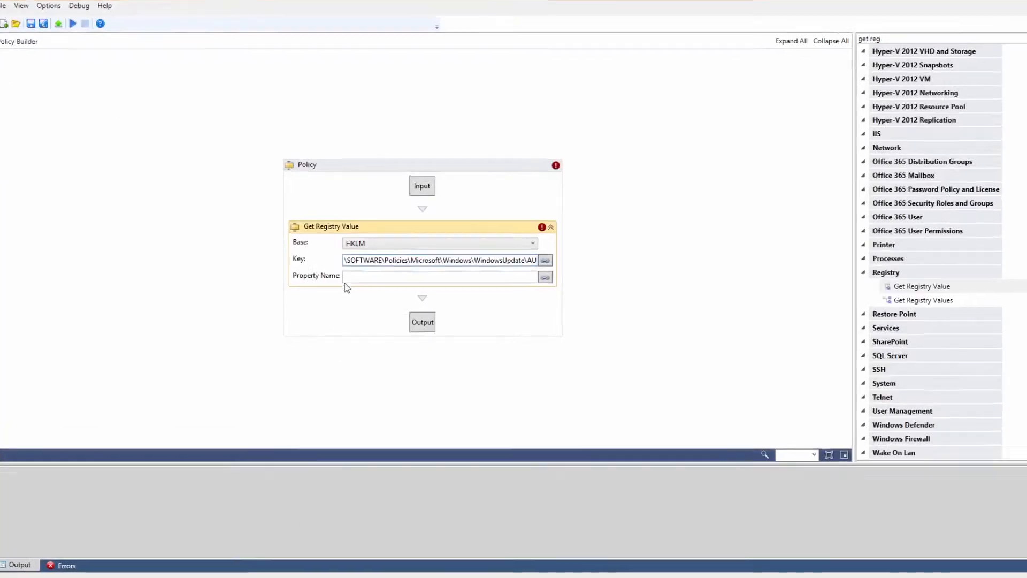
text(UseWUServer)
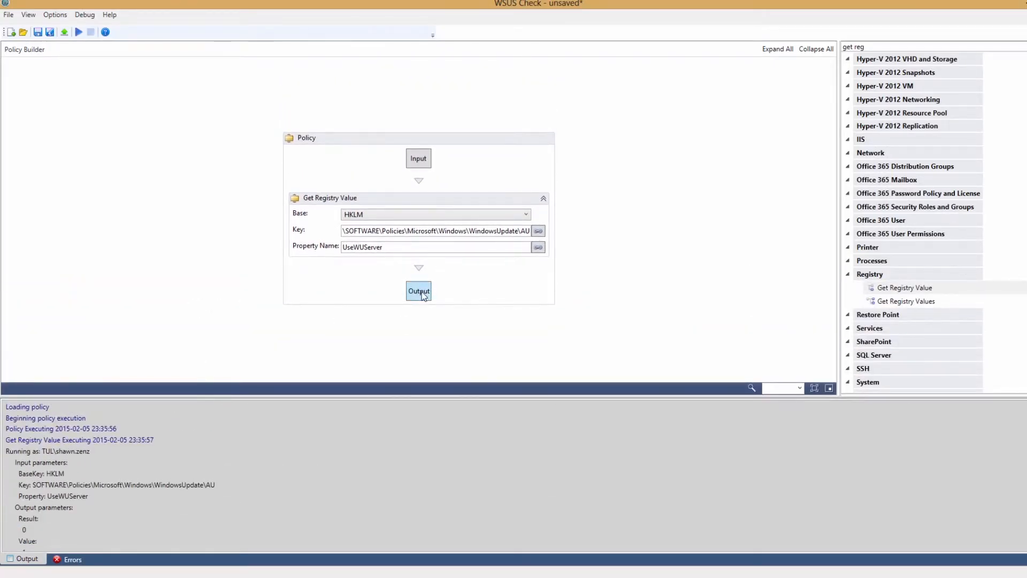
- Add string output 'WSUS', displayed 'WSUS in use?', linked to GetRegistryValue.Value
text(W)
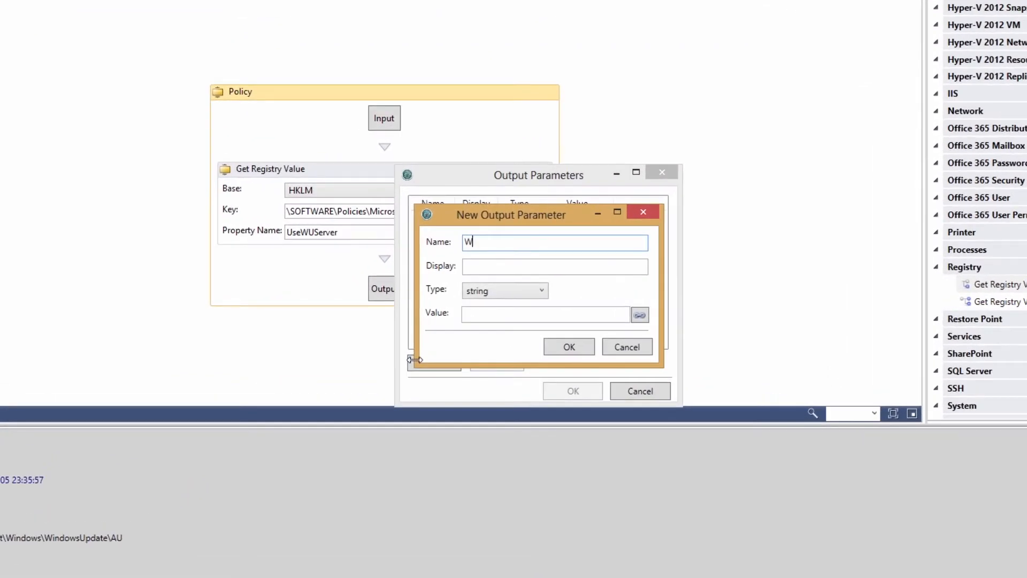
text(SUS)
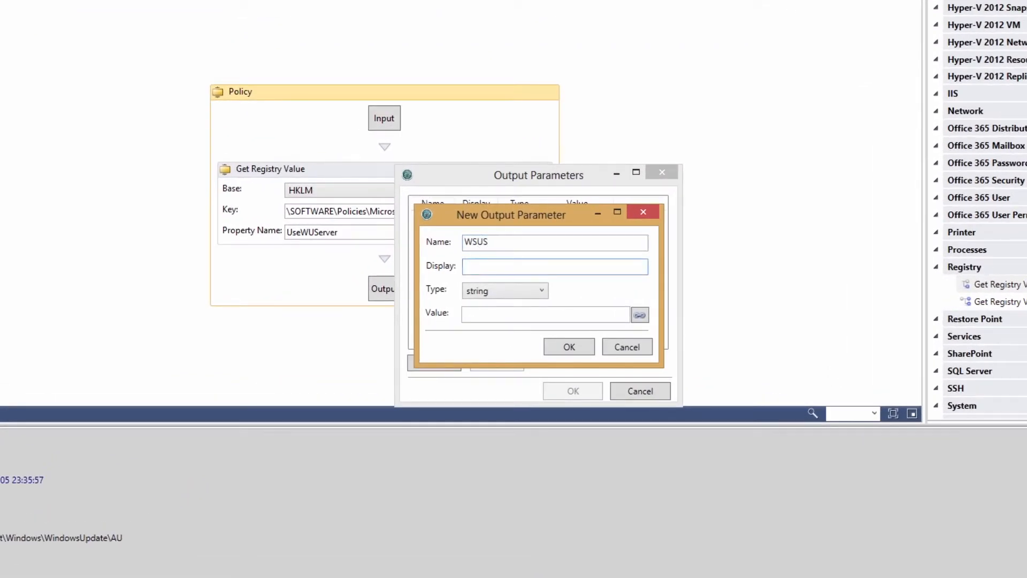
text(WSUS in use?)
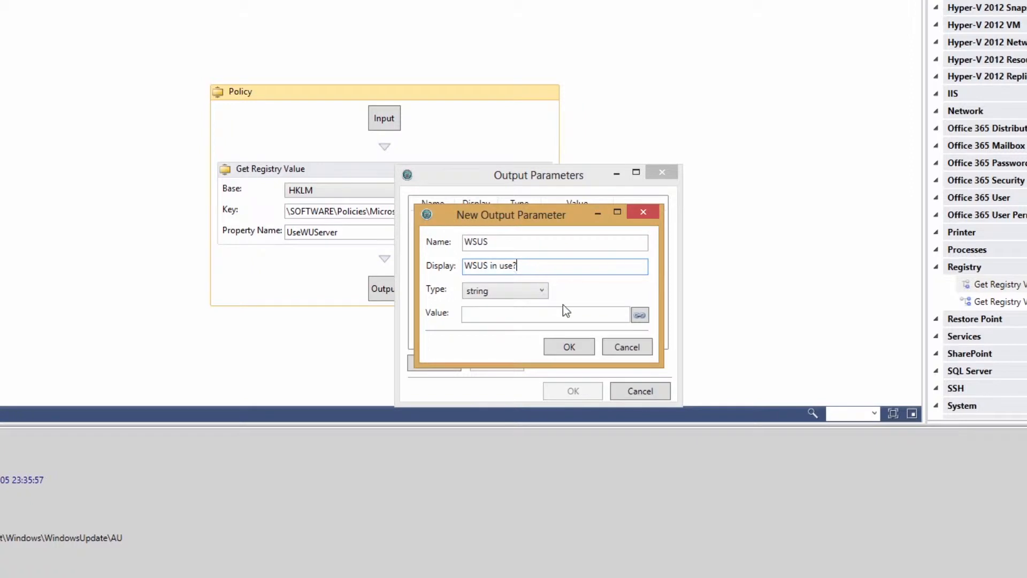
click(640, 314)
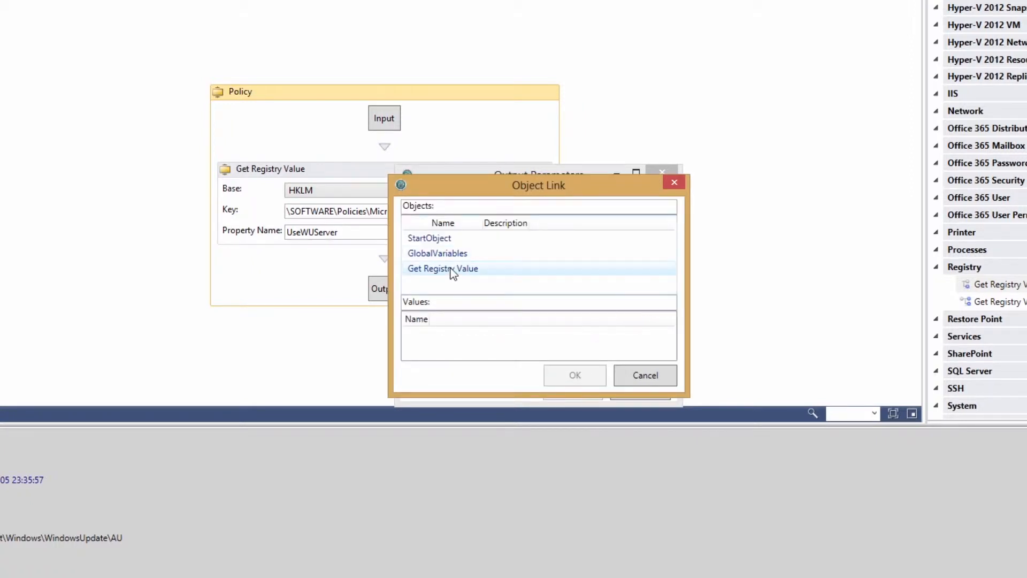
click(574, 374)
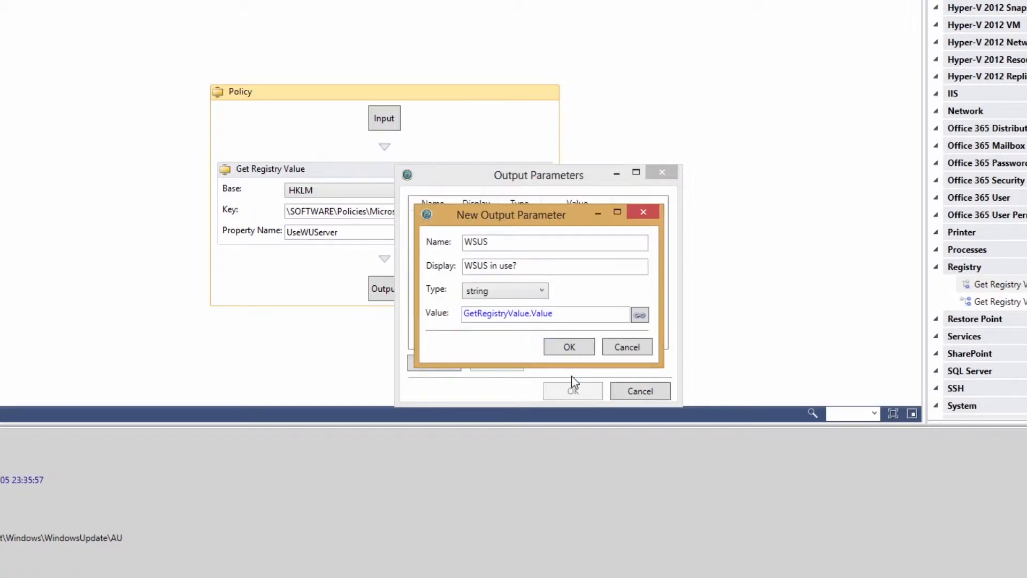
click(569, 347)
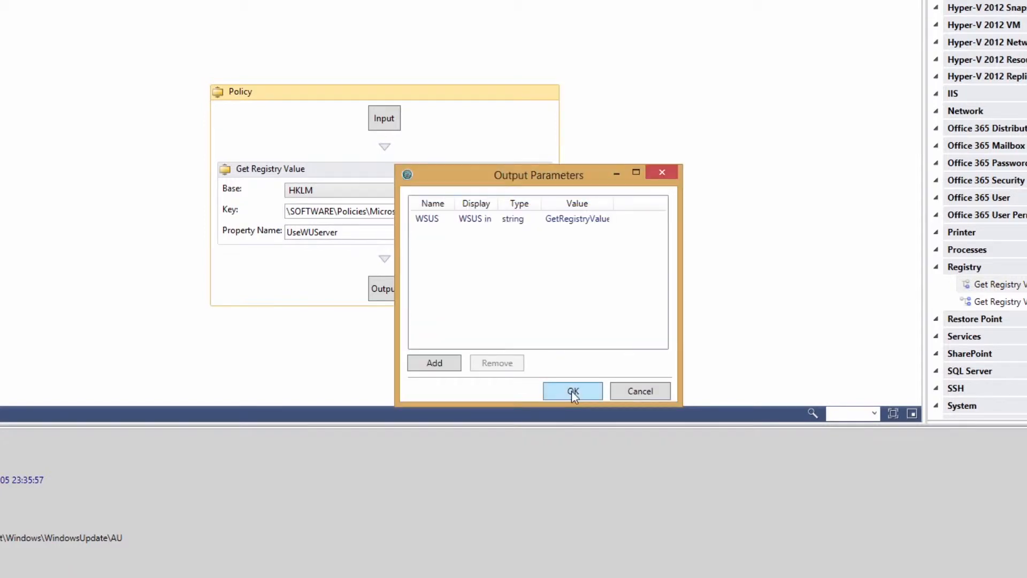
click(571, 390)
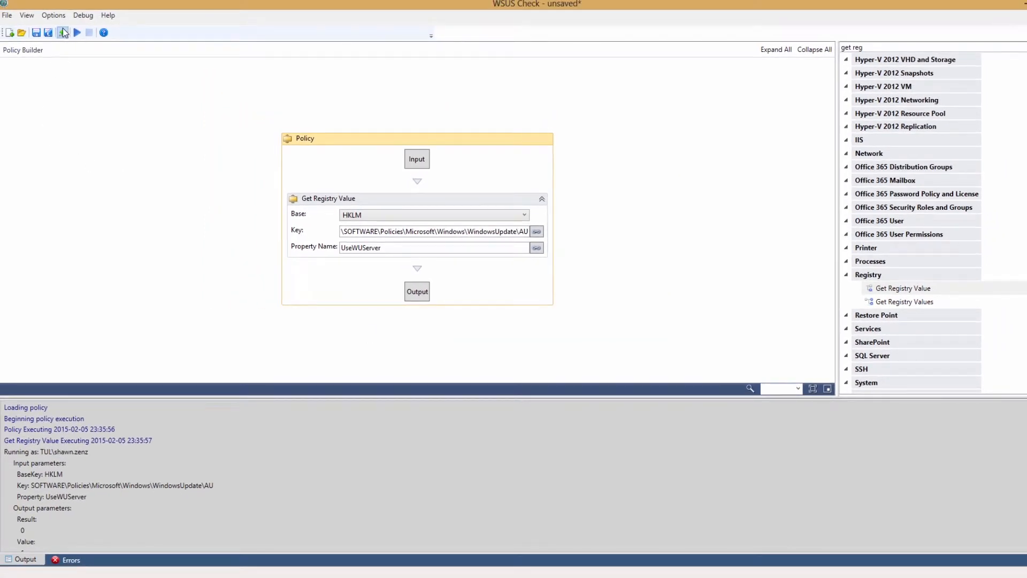
- Upload the WSUS Check policy to N-central and acknowledge the Upload Succeeded message
click(63, 32)
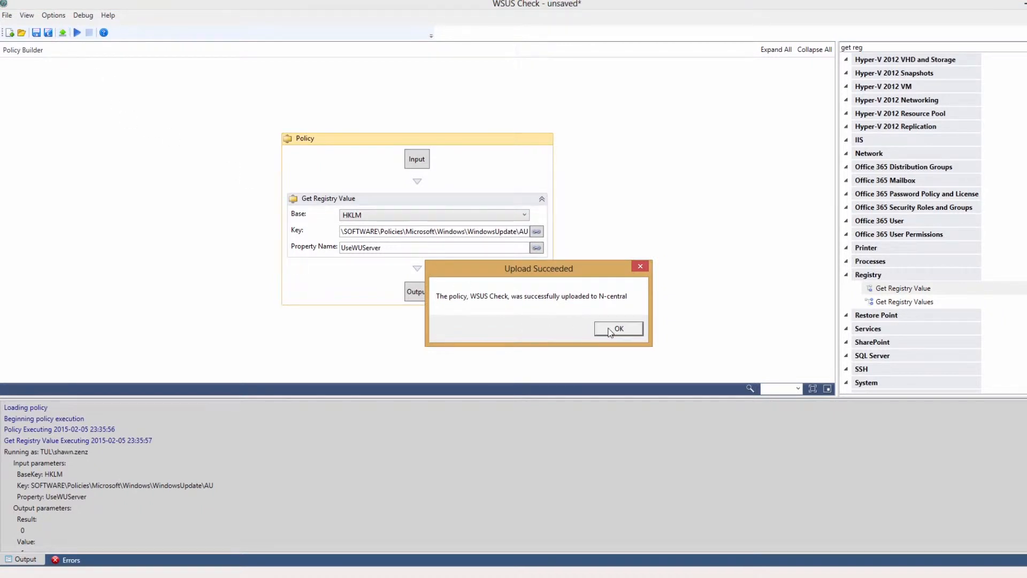
click(619, 327)
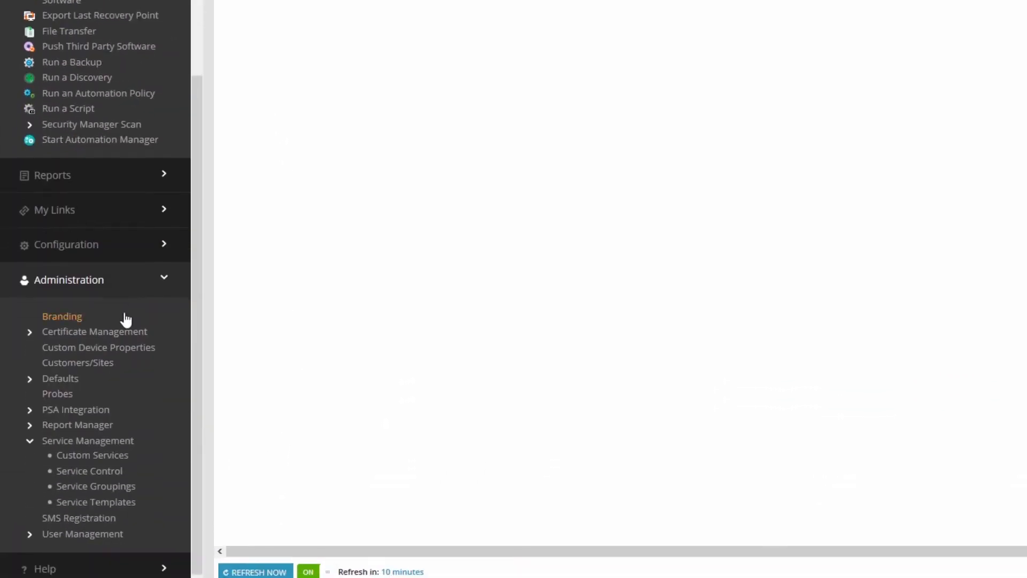
- From Custom Services, add a new Automation Manager Policy service
click(93, 455)
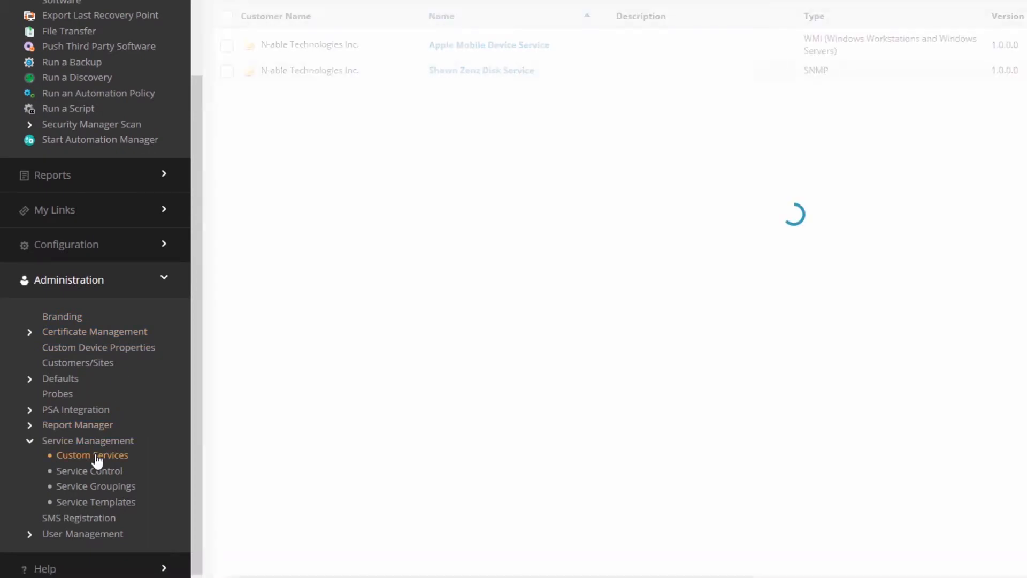
click(93, 455)
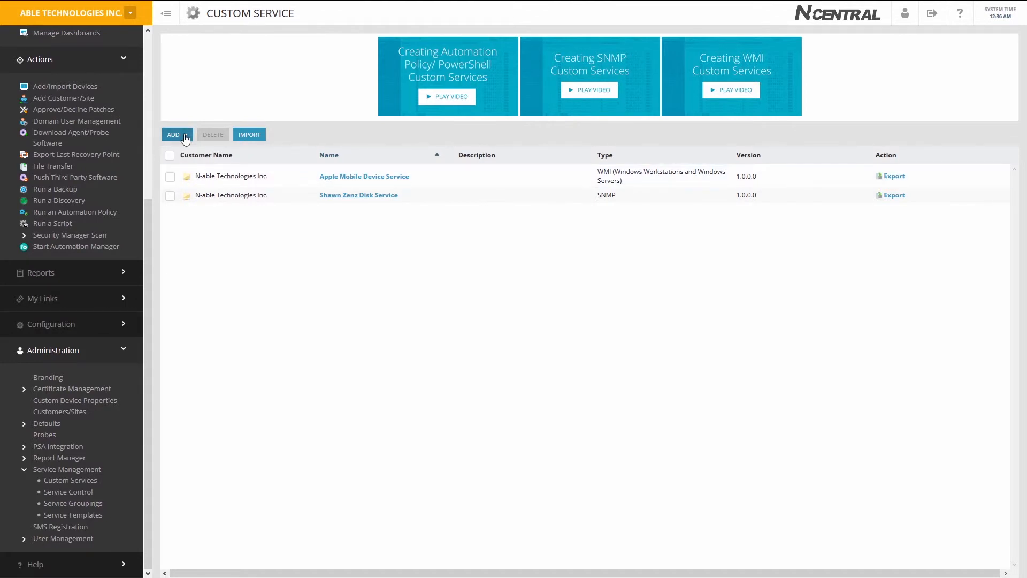
click(173, 134)
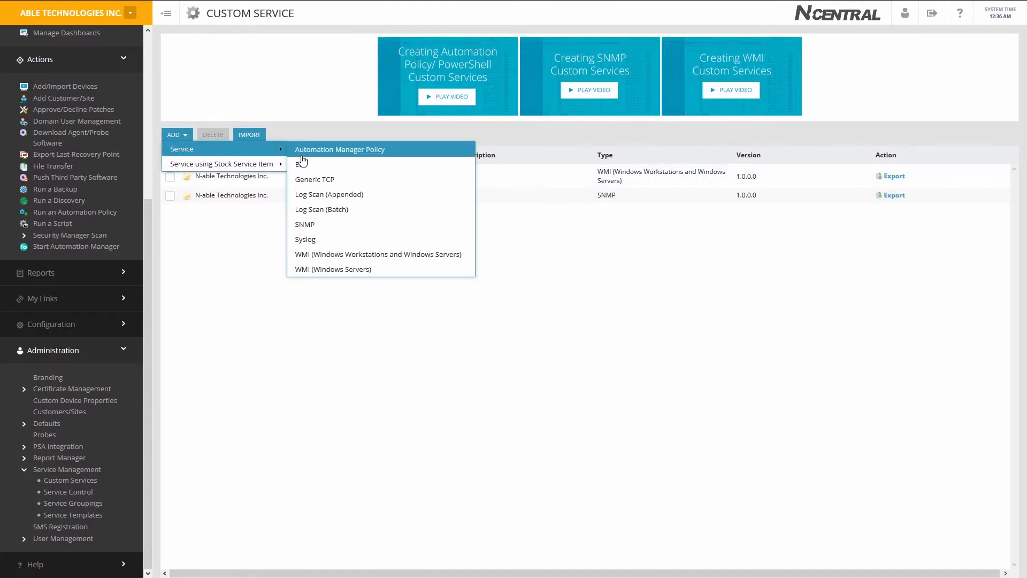
click(339, 149)
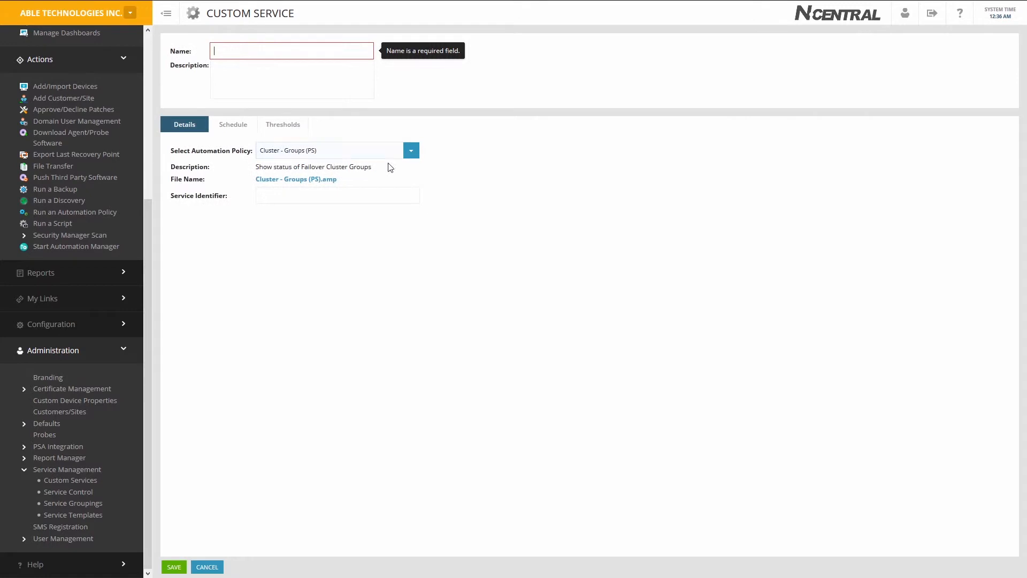
- Base the service on the WSUS Check policy and name it 'WSUS Check'
click(411, 150)
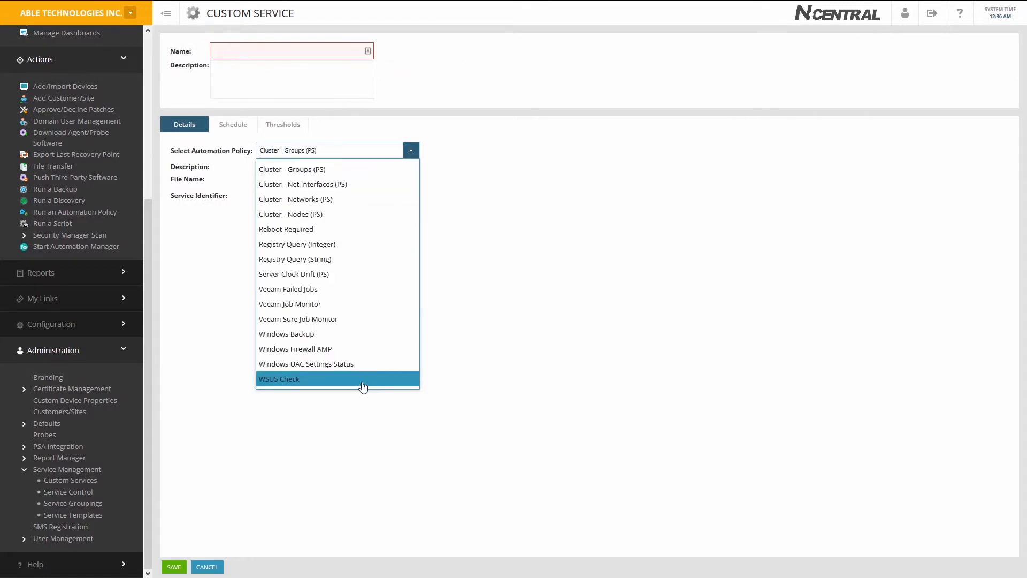
click(279, 379)
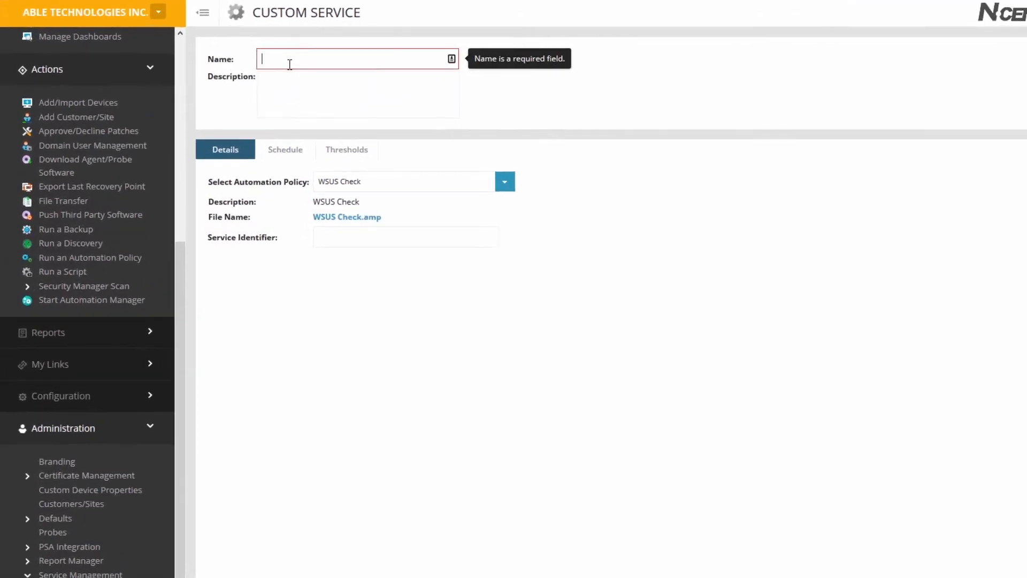
text(WSUS Check)
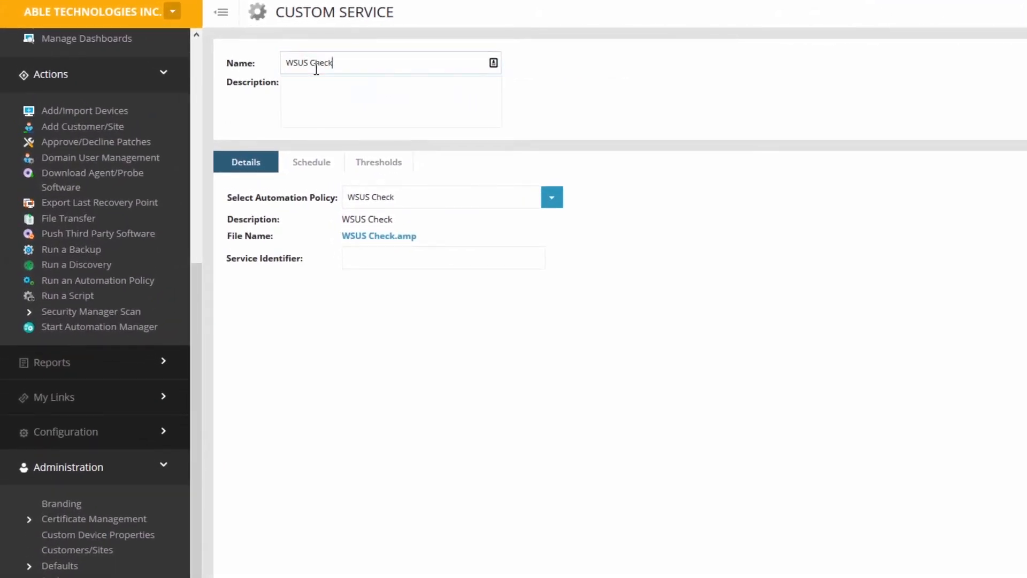
- Review the schedule and set the 'WSUS in use?' string threshold value to 1
click(310, 162)
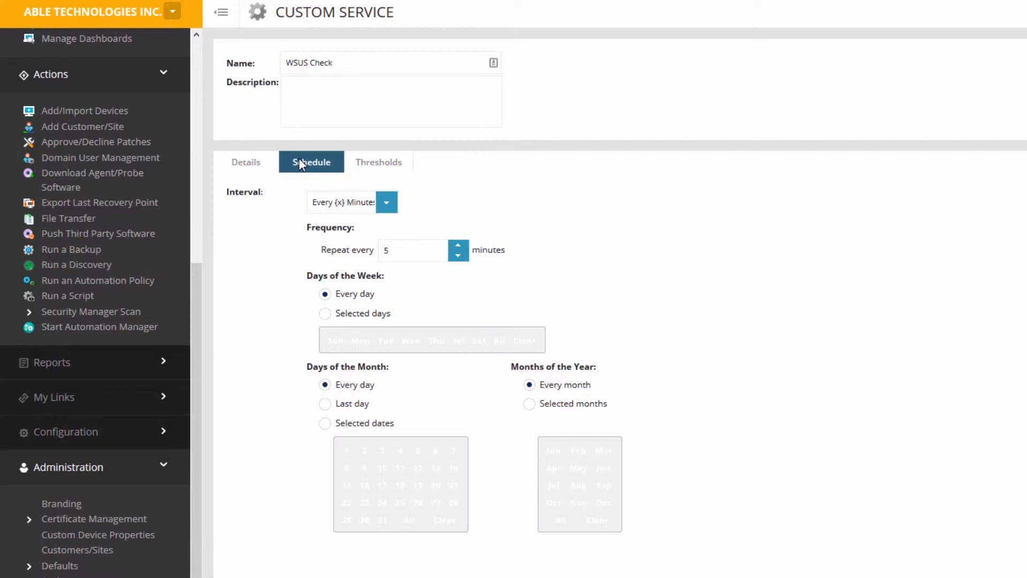
click(378, 161)
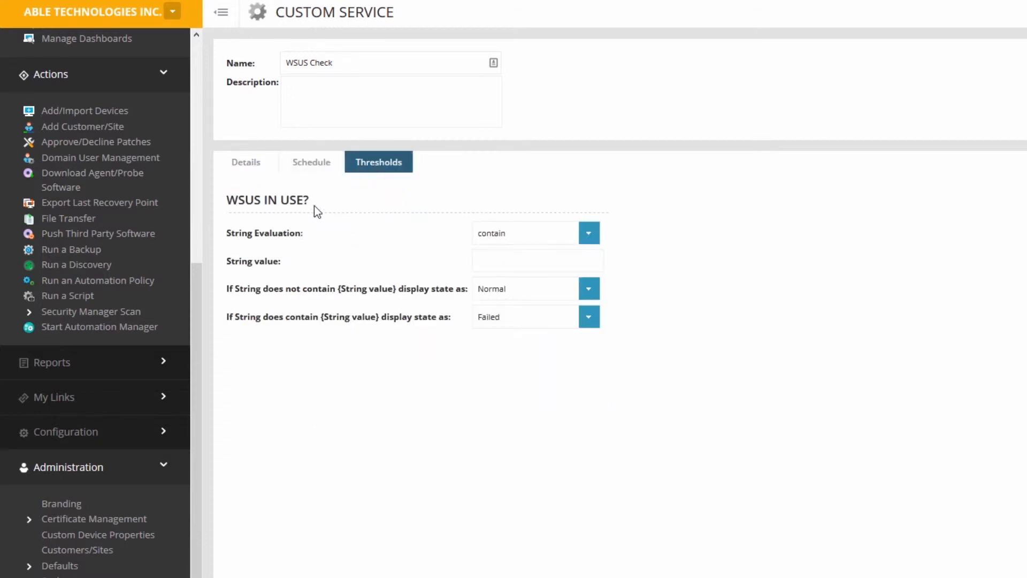
click(537, 261)
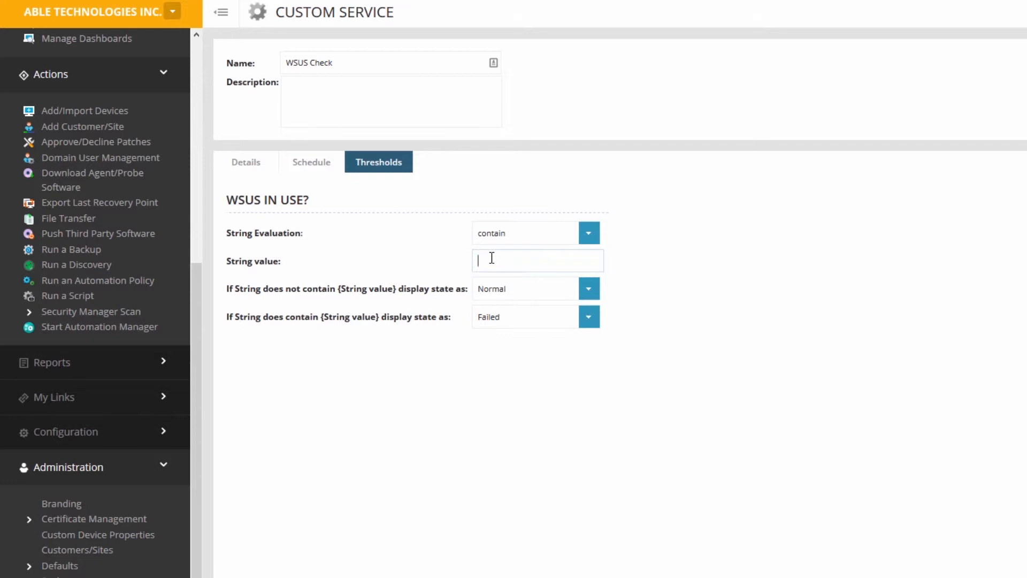
text(1)
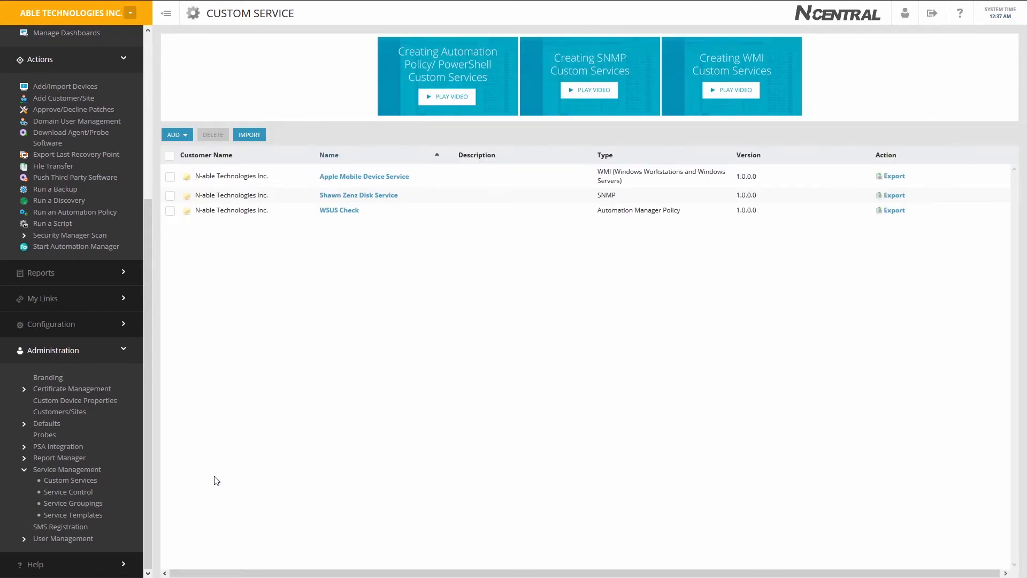
mouse_move(225, 385)
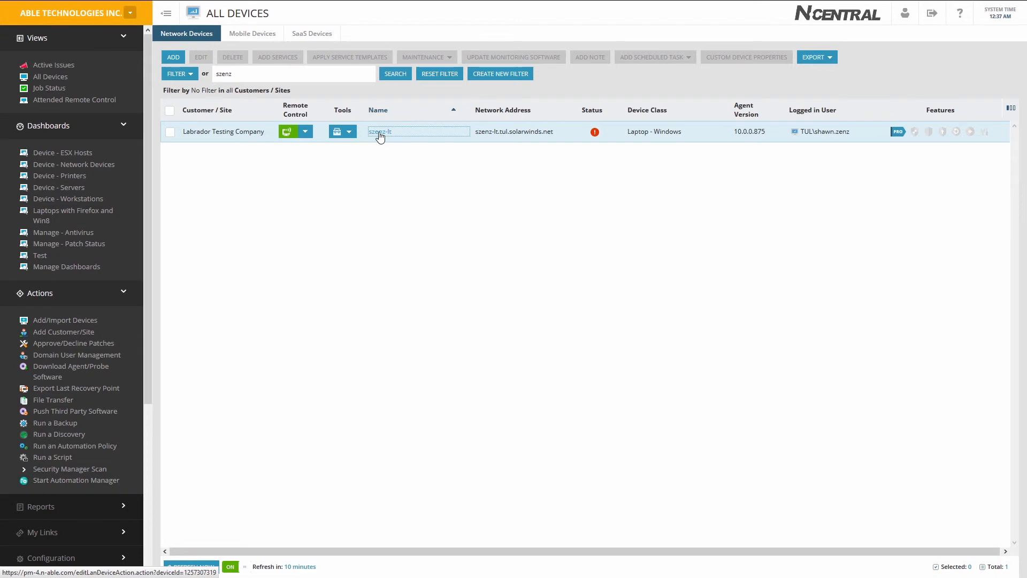
- Add the WSUS Check service to the szenz-lt laptop and confirm it under Monitoring
click(380, 131)
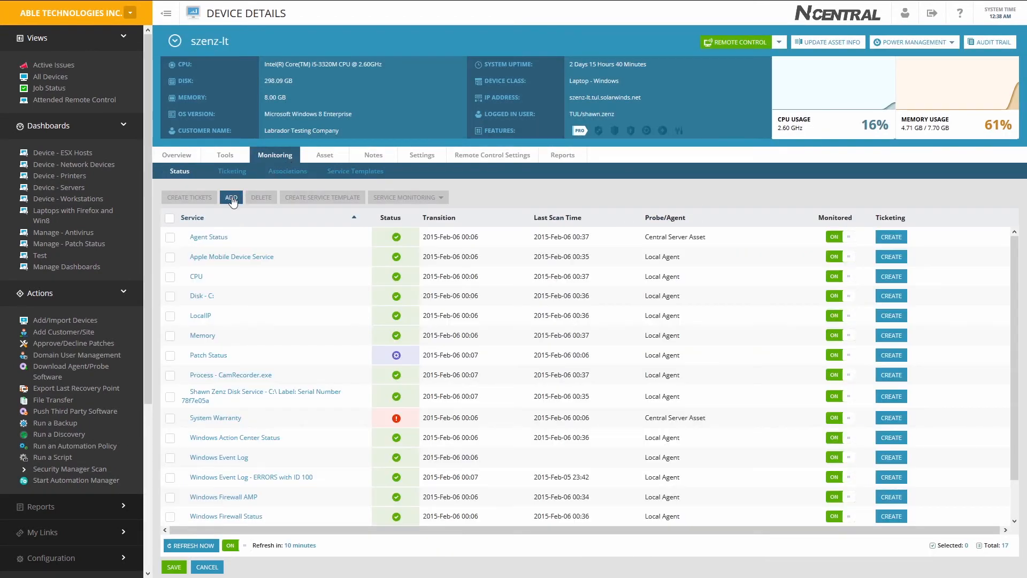
click(231, 197)
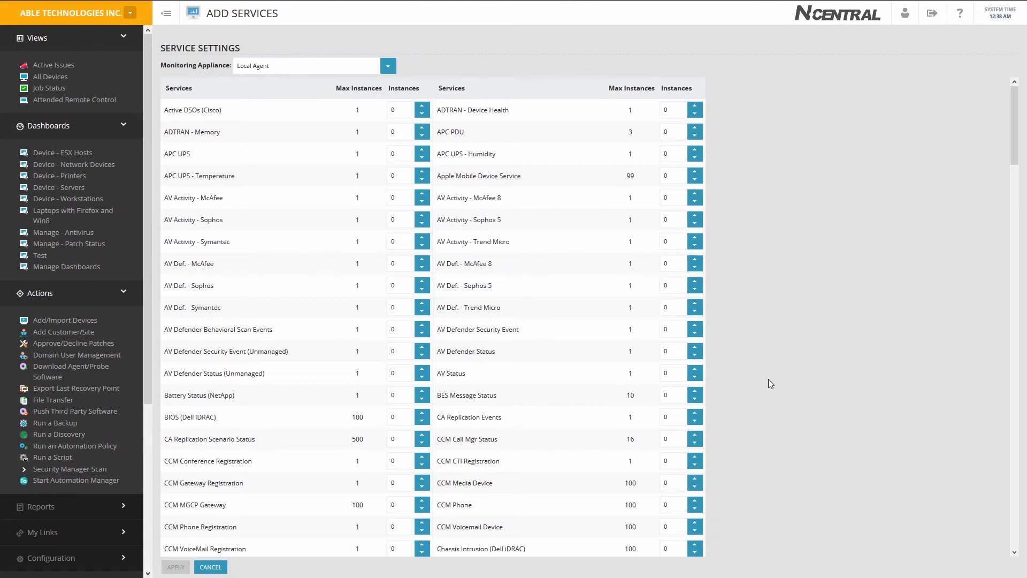
scroll(down, 3)
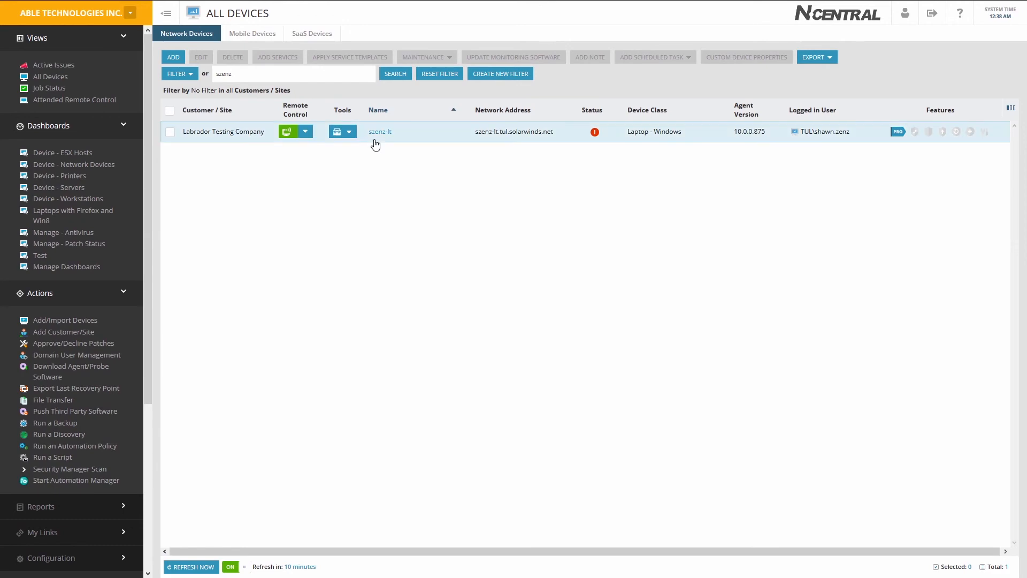
click(380, 131)
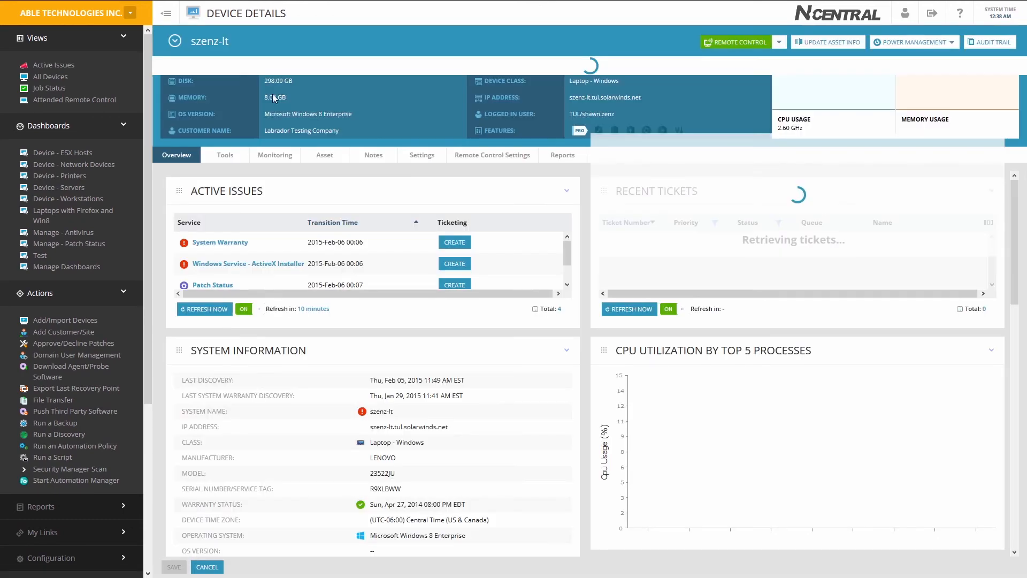
click(274, 155)
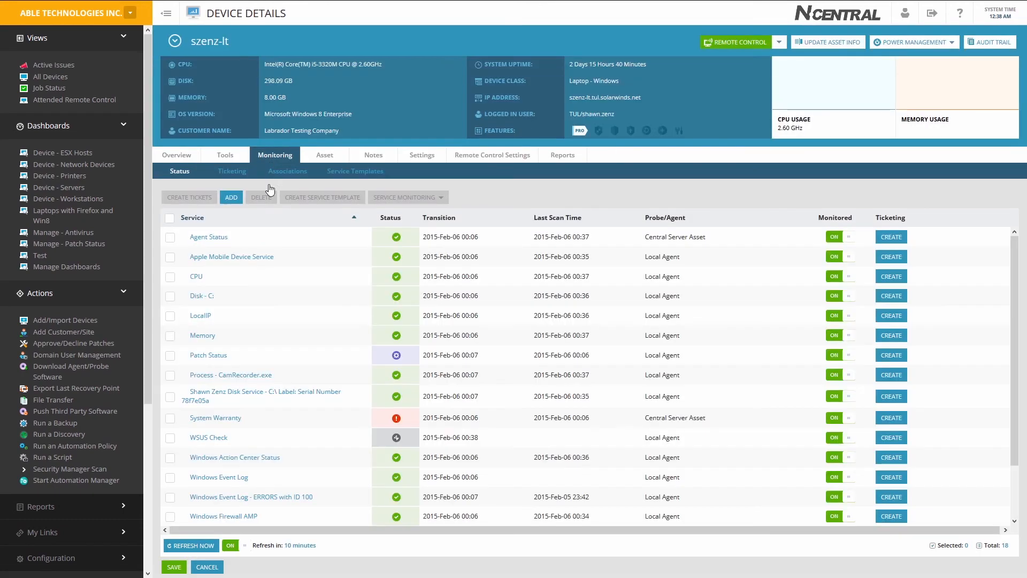